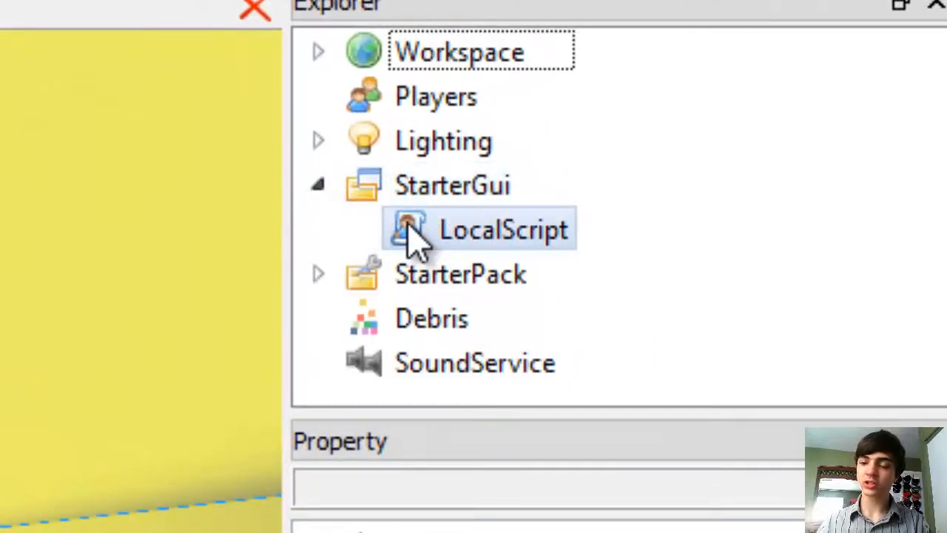
- Expand the Light tool in StarterPack to reveal Firing, plr, LocalScript and Handle
click(503, 229)
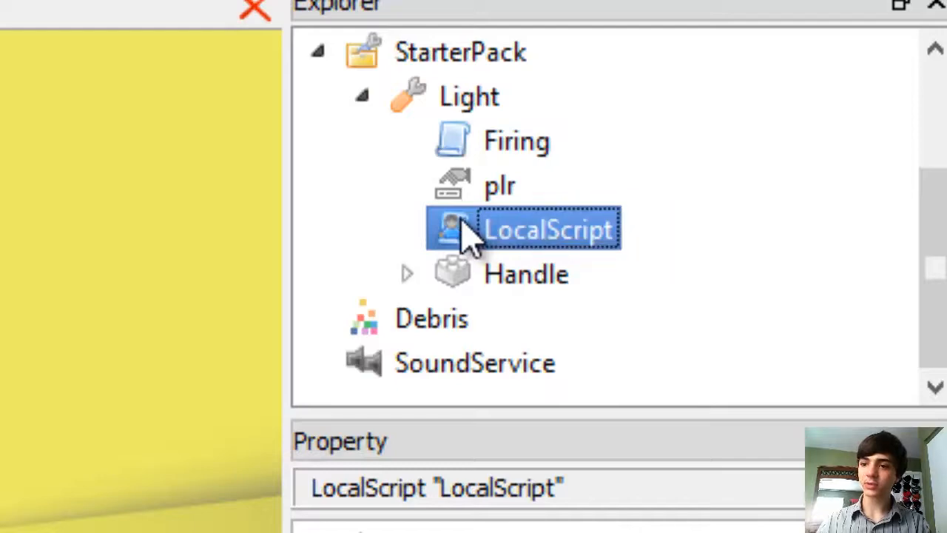
- Open the Light tool's LocalScript and add a blank line after mouse=mse on line 11
double_click(526, 228)
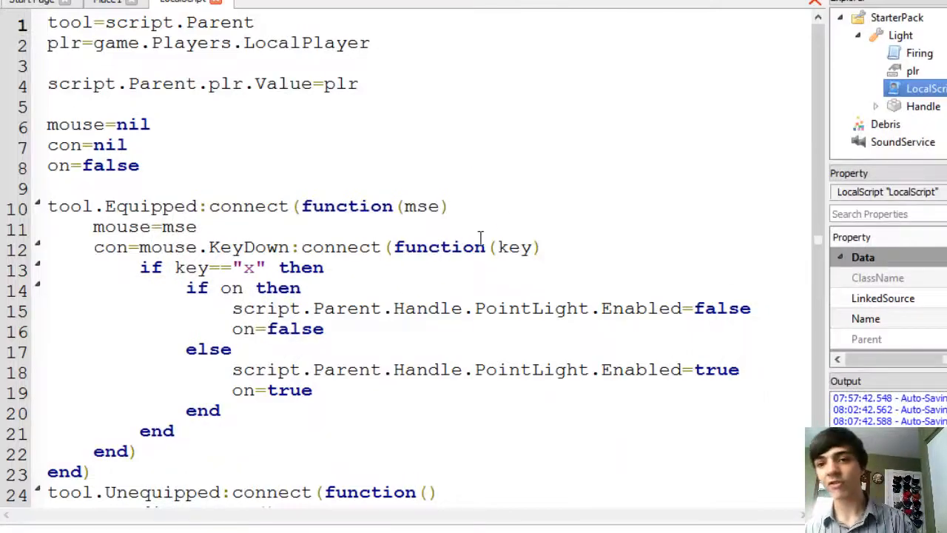
scroll(down, 3)
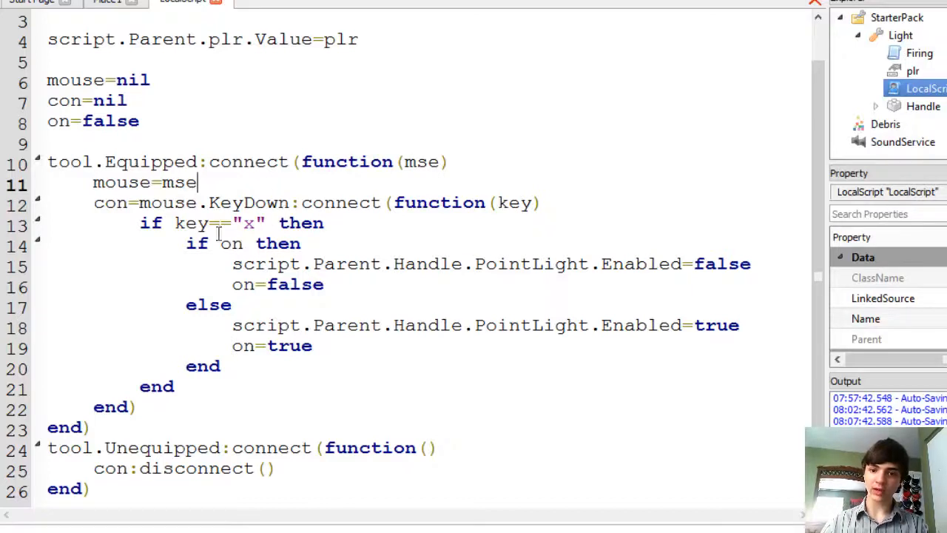
scroll(up, 3)
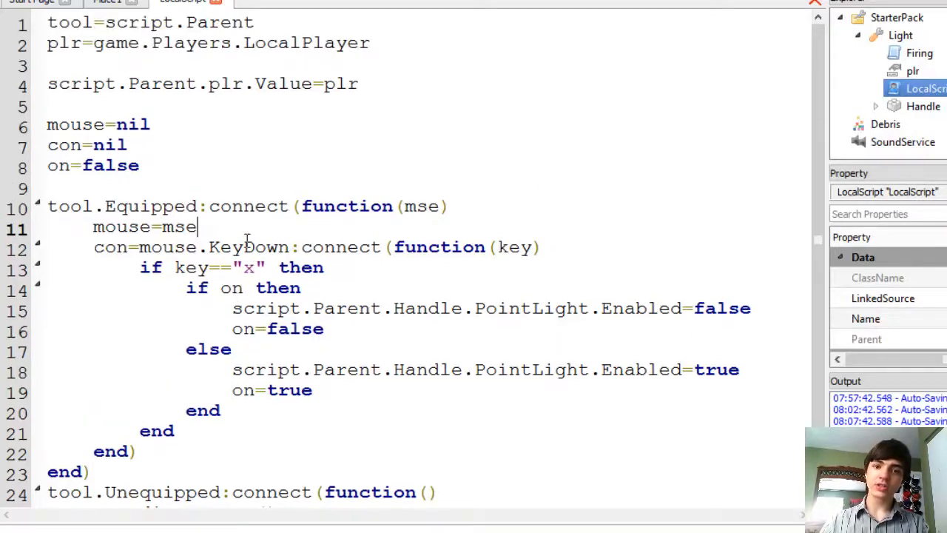
click(917, 53)
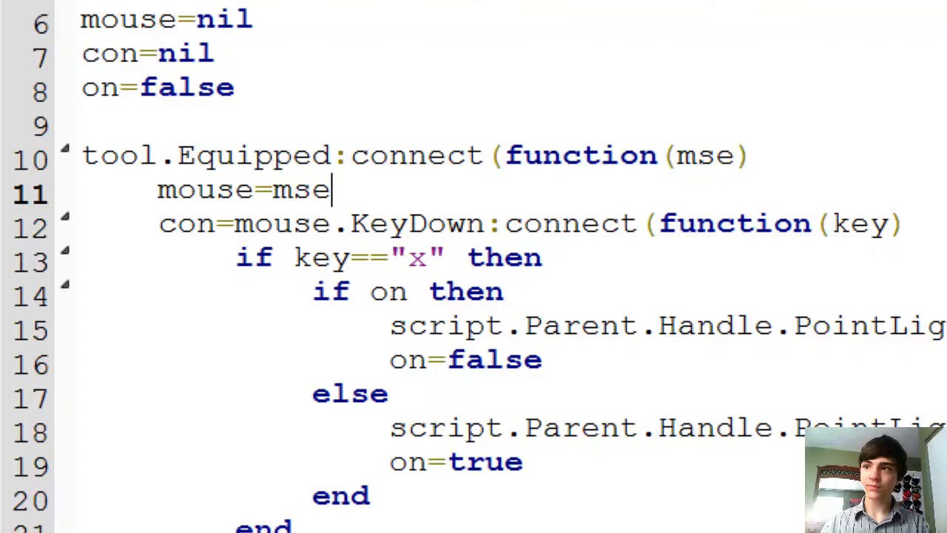
scroll(down, 3)
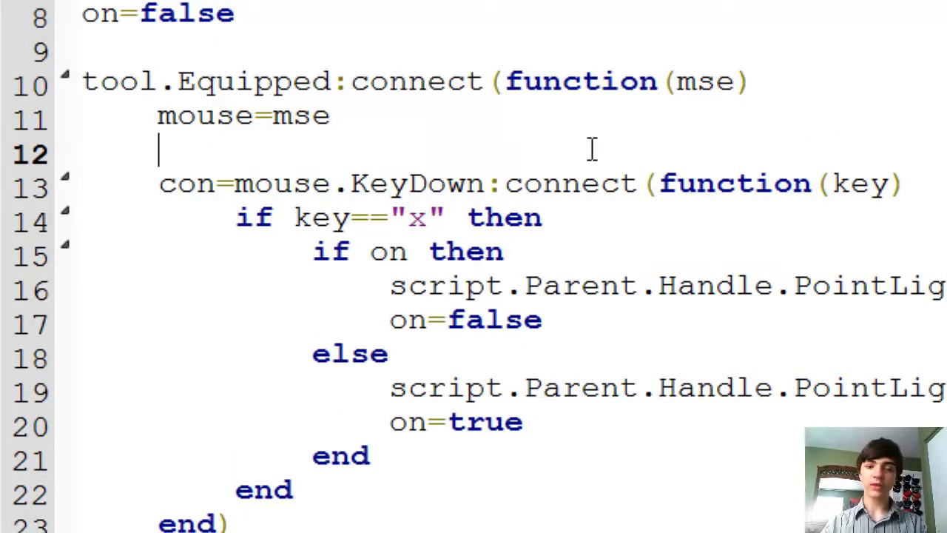
- Type mouse.Icon = "rbxasset://textures\\GunCur on line 12 to set the cursor texture
text(m)
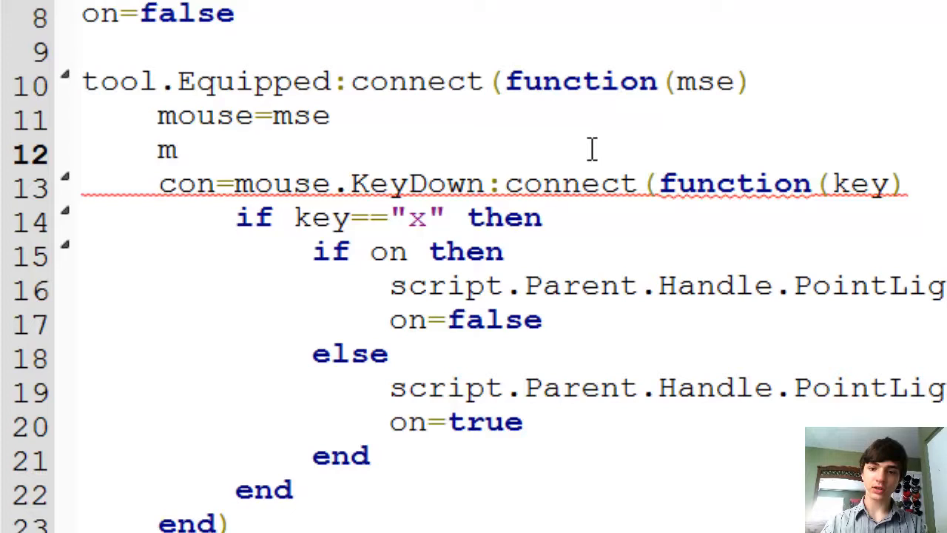
text(ouse.)
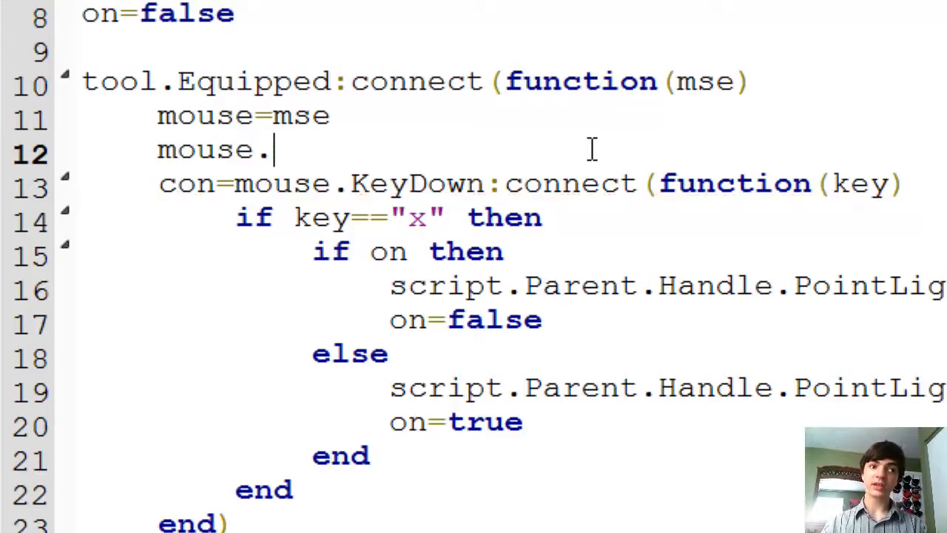
text(Icon =)
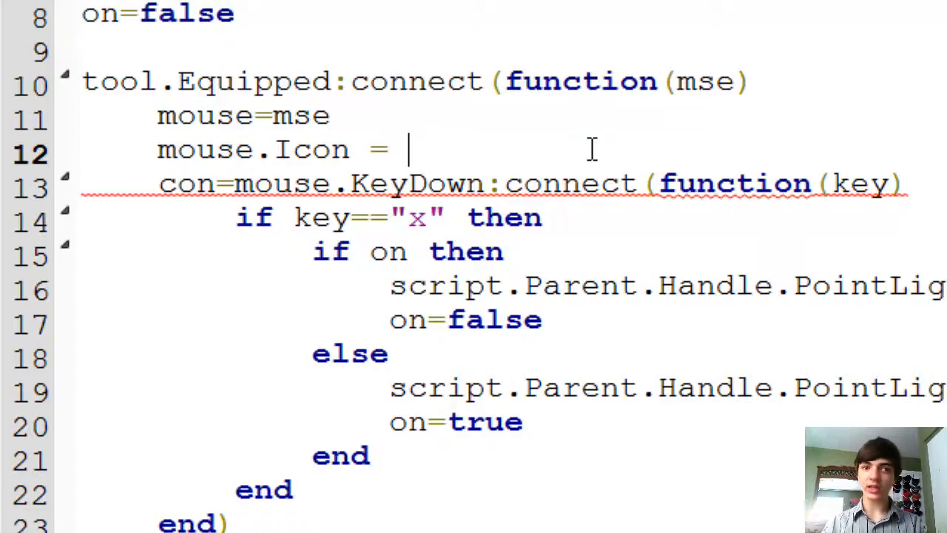
text(")
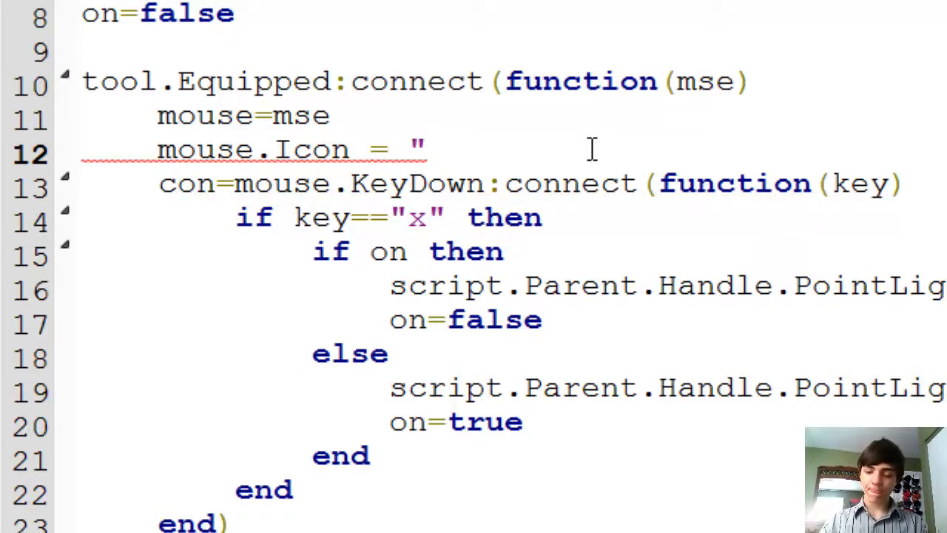
click(424, 148)
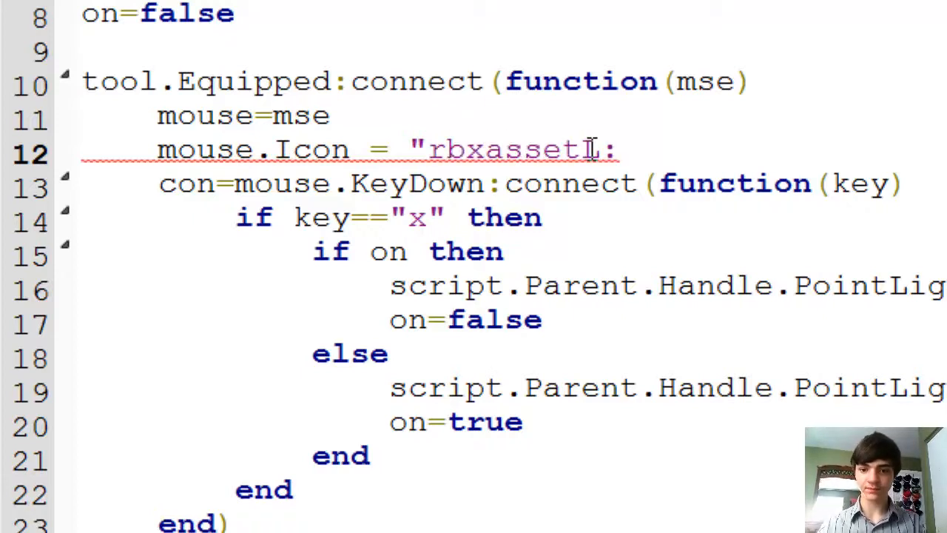
key(Backspace)
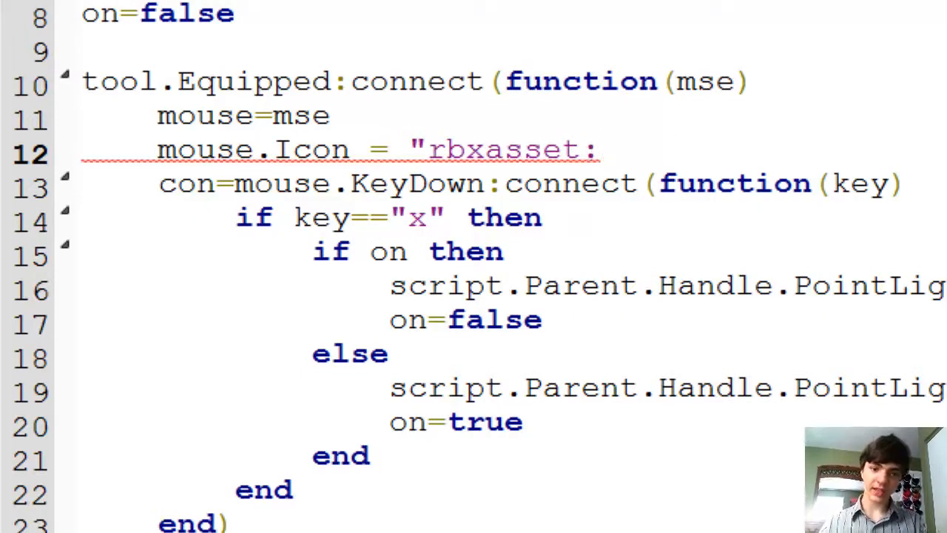
text(//)
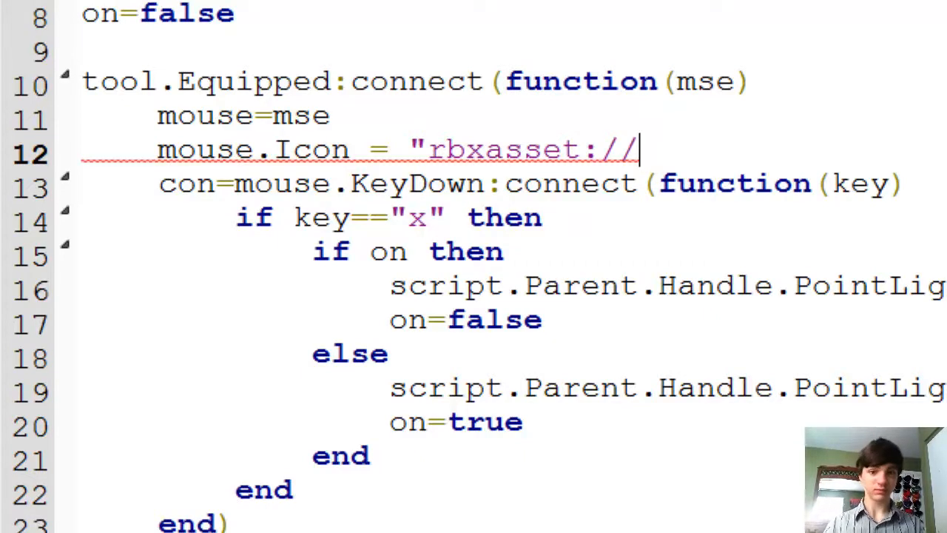
text(tex)
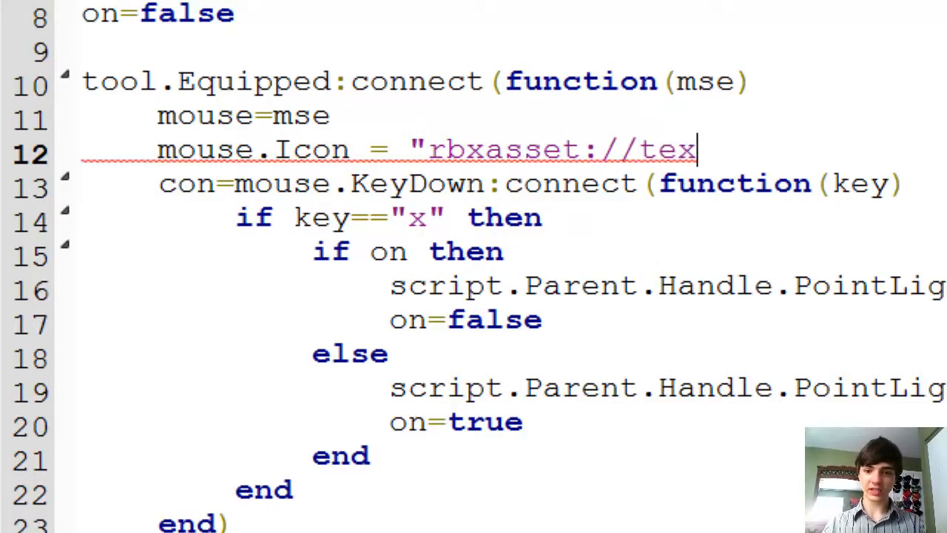
text(tures\\)
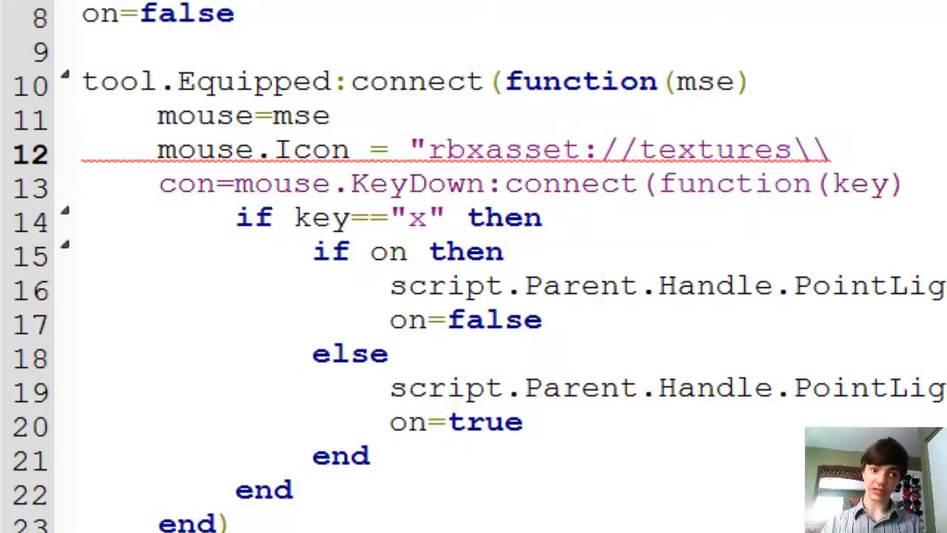
text(GunCur)
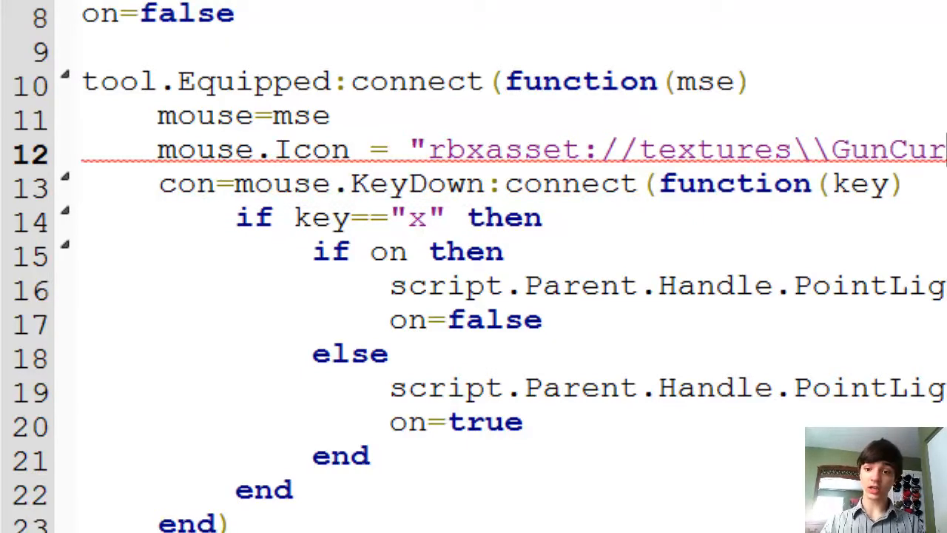